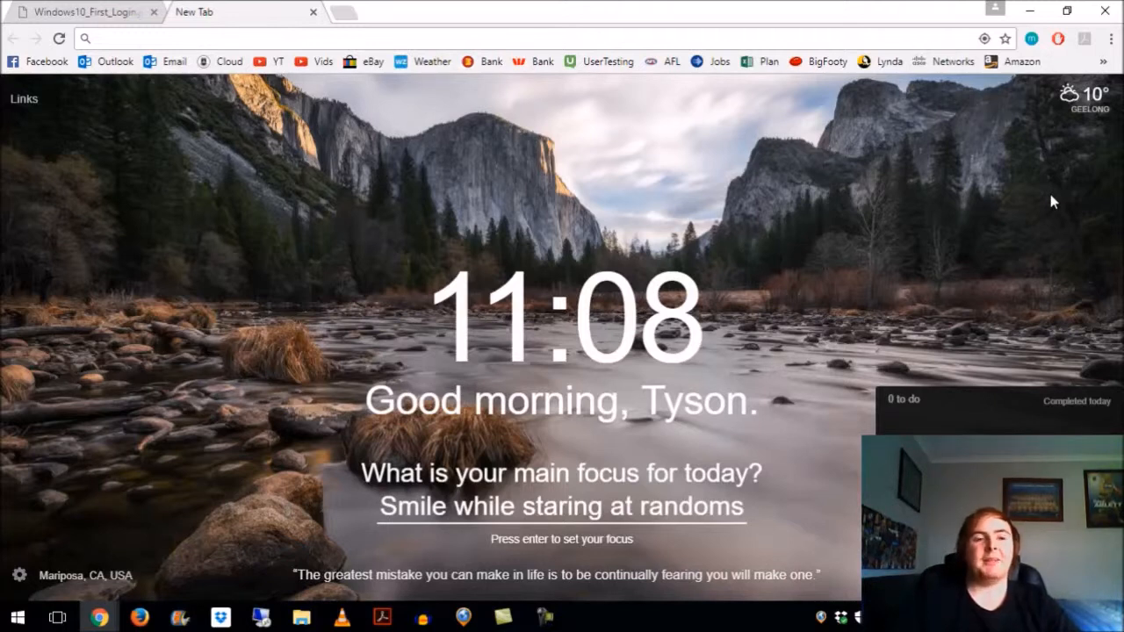
{"action": "mouse_move", "coordinate": [1019, 222]}
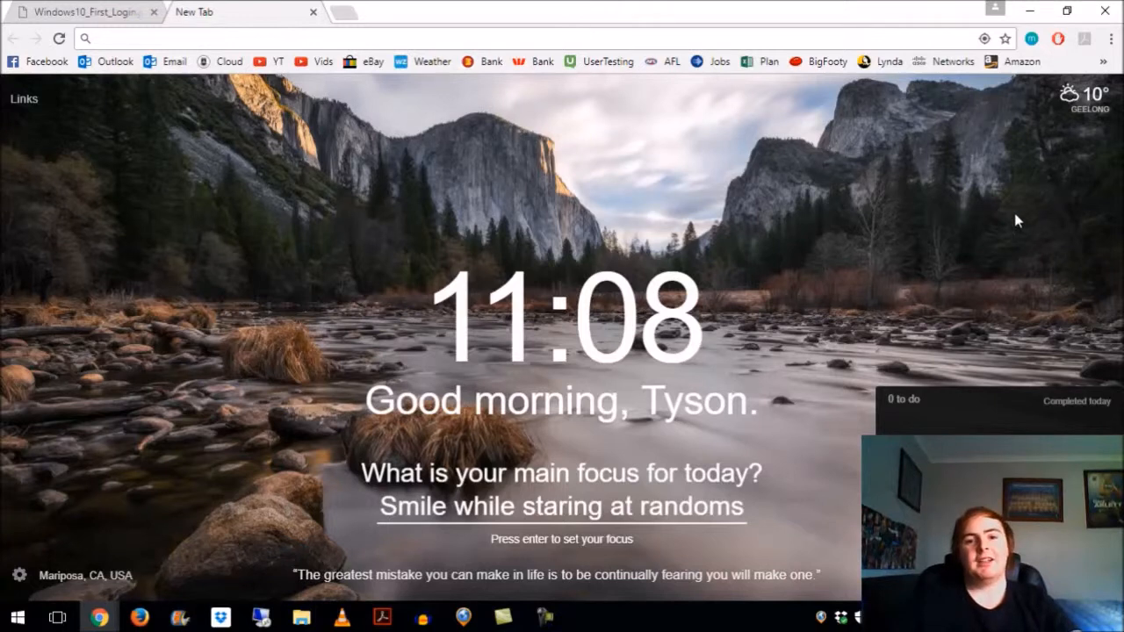
Step: Switch to the Chrome tab with the Windows 10 'This won't take long' first-login image
{"action": "left_click", "coordinate": [85, 10]}
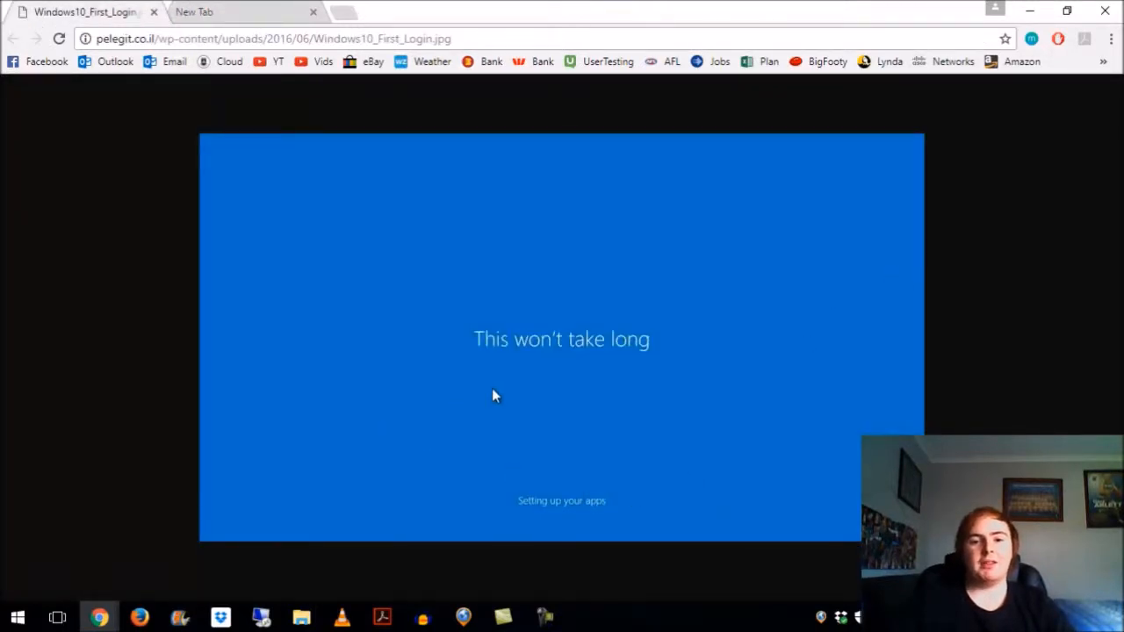
{"action": "mouse_move", "coordinate": [682, 379]}
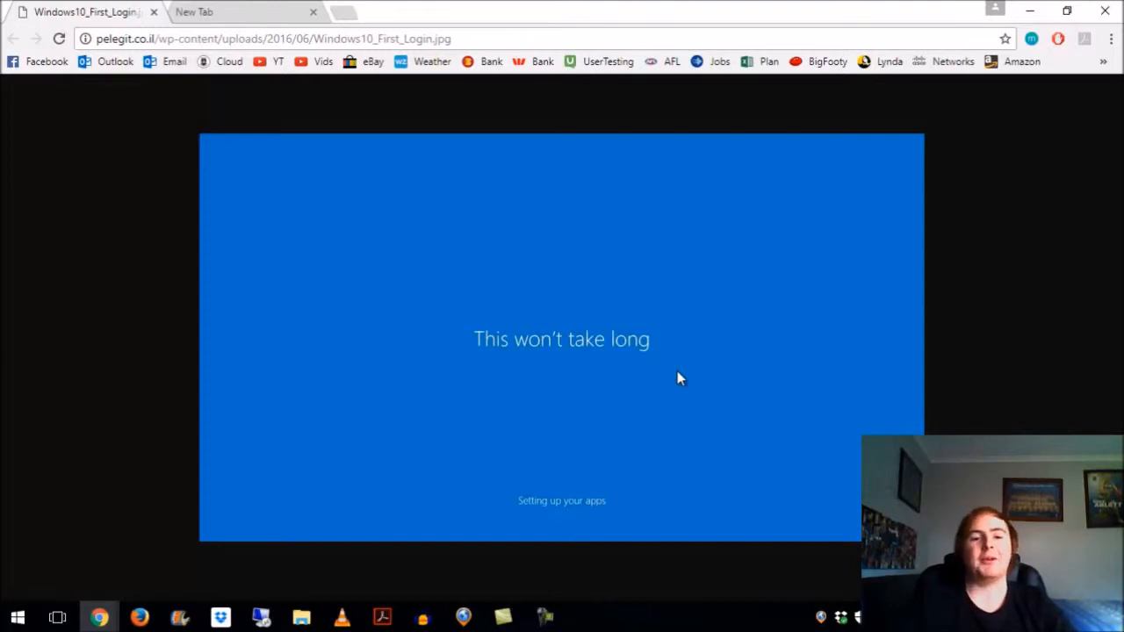
{"action": "mouse_move", "coordinate": [694, 362]}
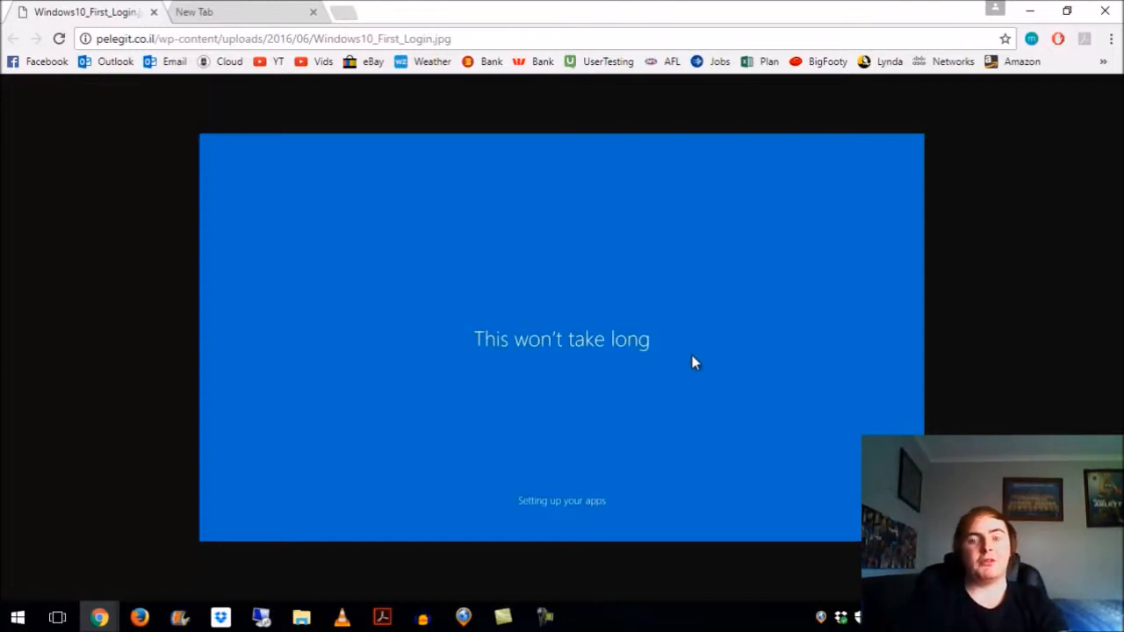
Step: Launch the Local Group Policy Editor via the Run dialog with gpedit.msc
{"action": "key", "text": "Win+r"}
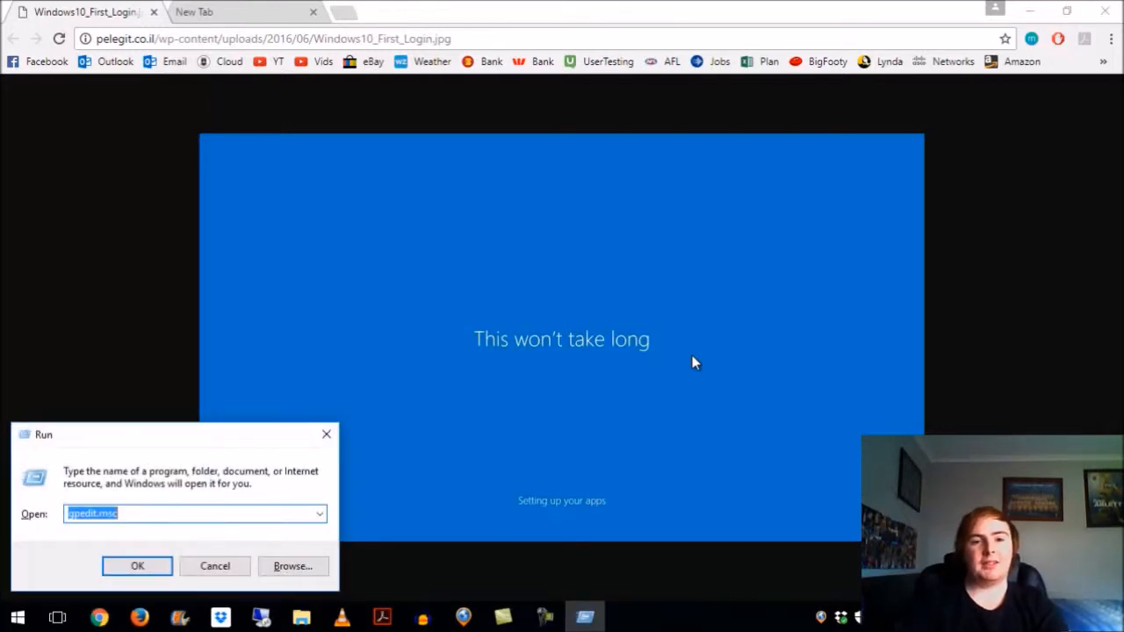
{"action": "left_click", "coordinate": [137, 565]}
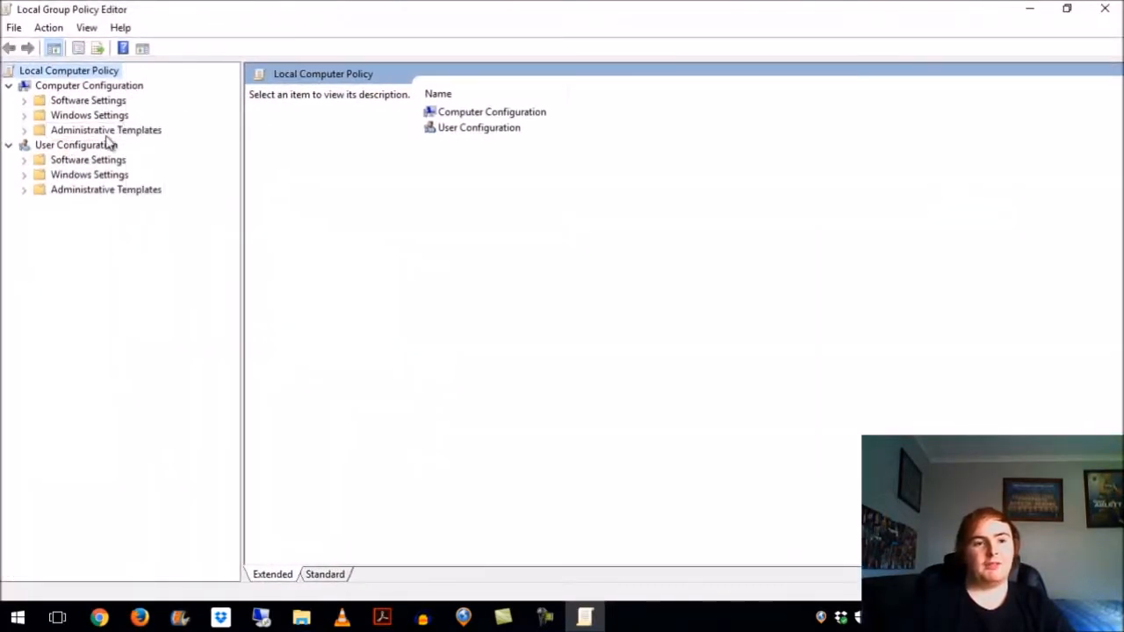
Step: Navigate Computer Configuration > Administrative Templates > System > Logon and select Show first sign-in animation
{"action": "left_click", "coordinate": [105, 130]}
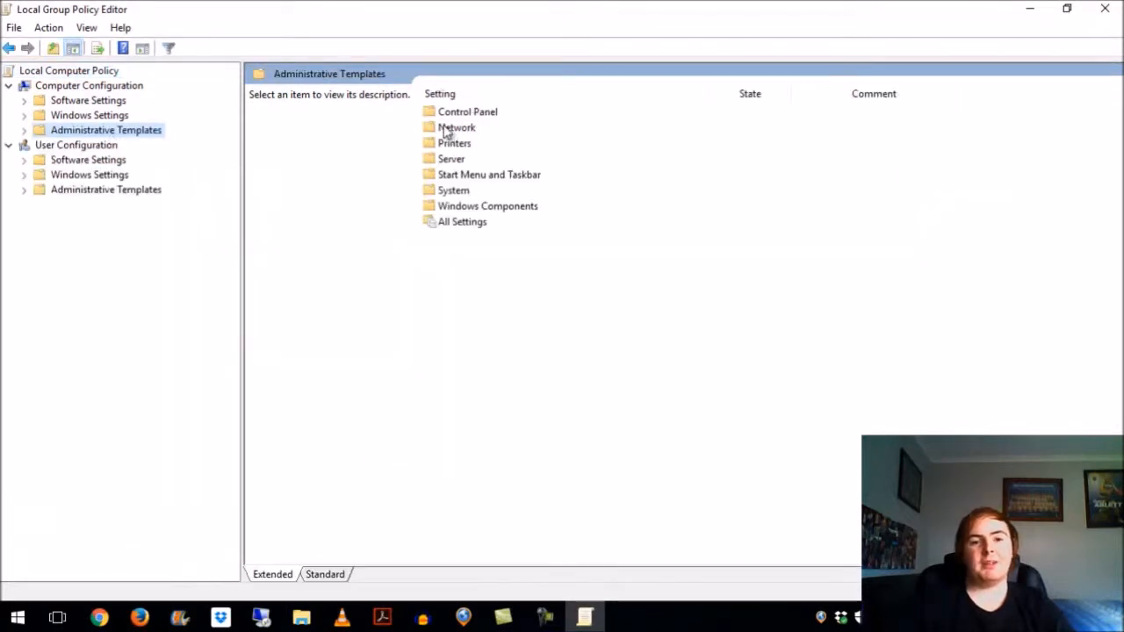
{"action": "left_click", "coordinate": [453, 189]}
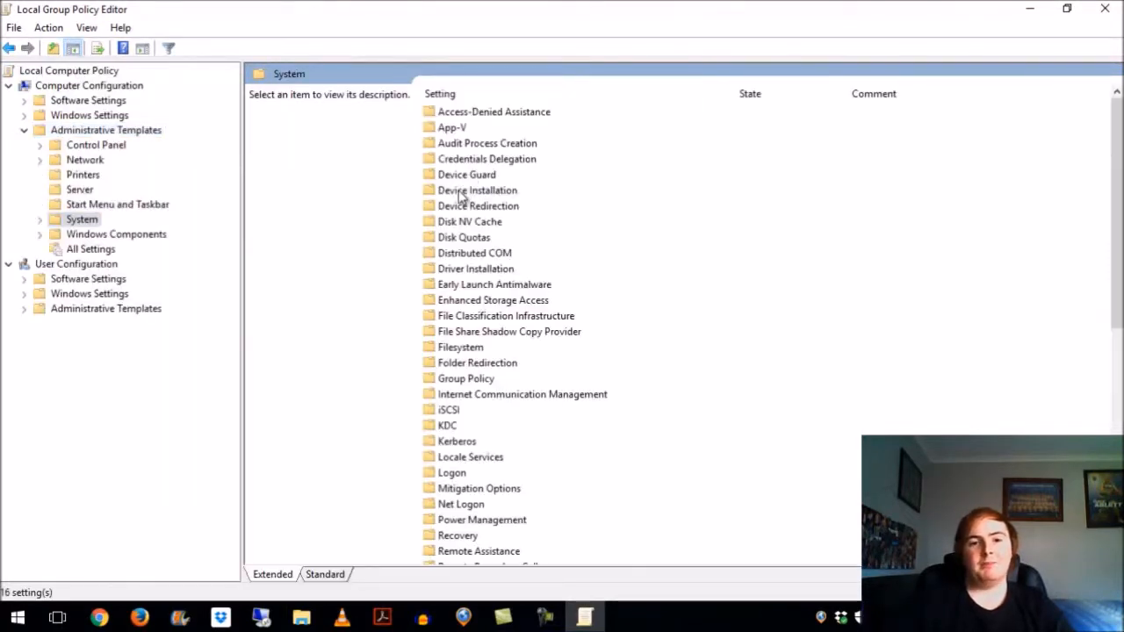
{"action": "left_click", "coordinate": [471, 457]}
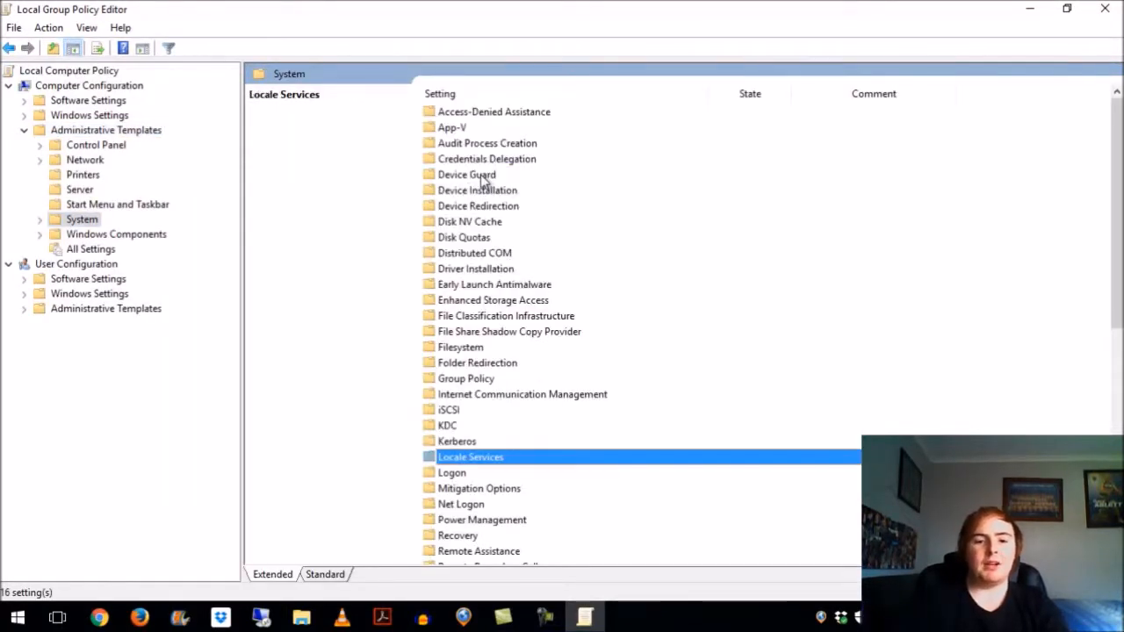
{"action": "left_click", "coordinate": [454, 472]}
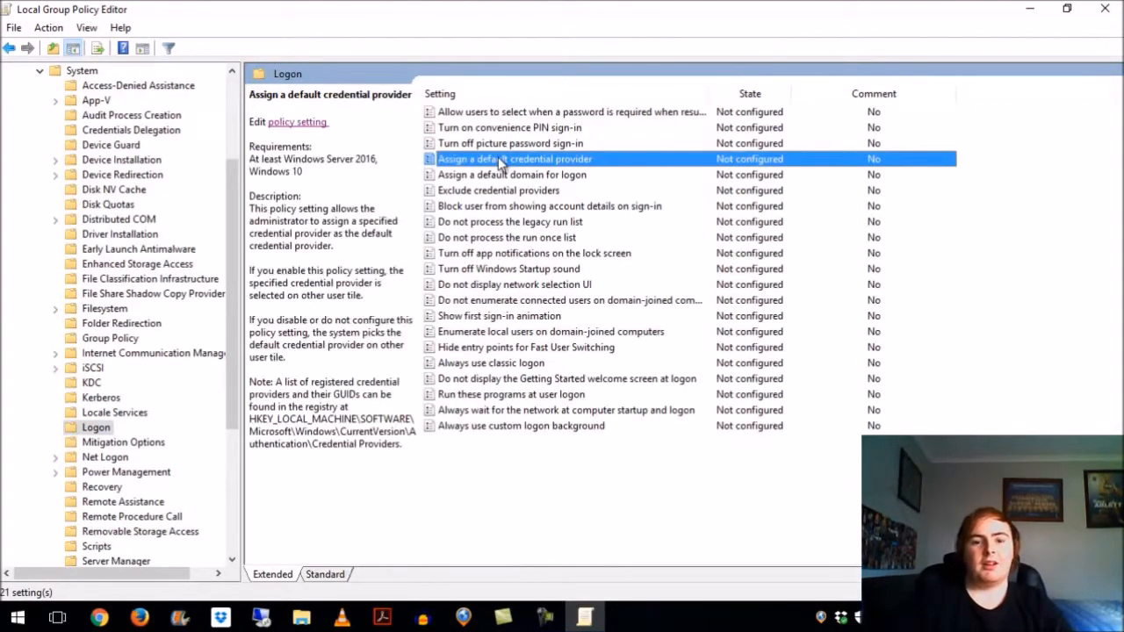
{"action": "left_click", "coordinate": [499, 317]}
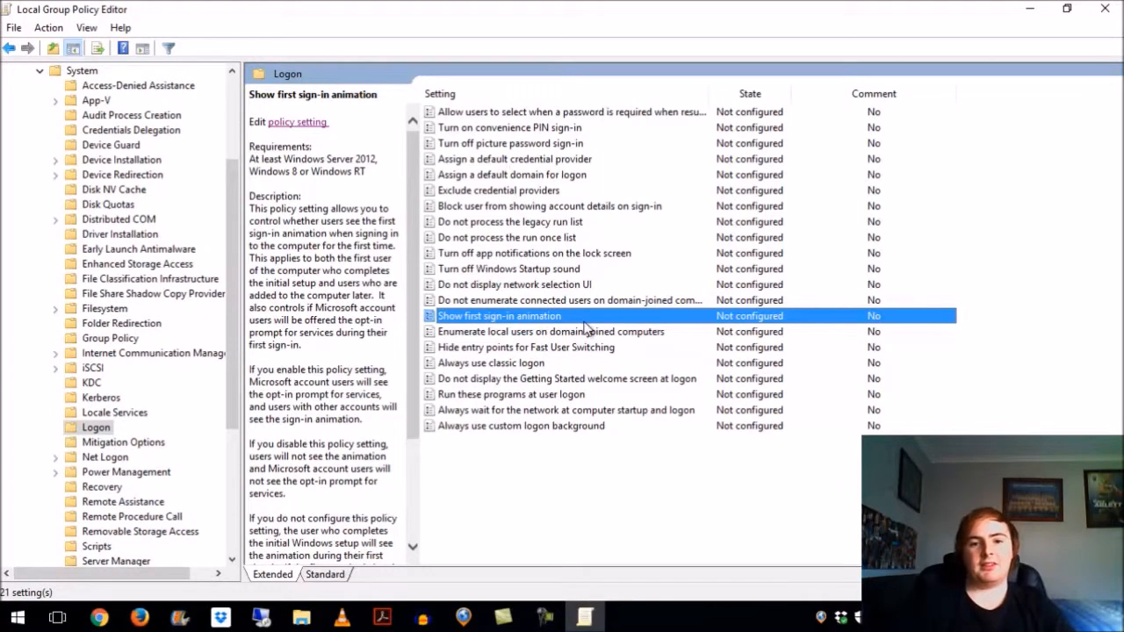
{"action": "mouse_move", "coordinate": [548, 320]}
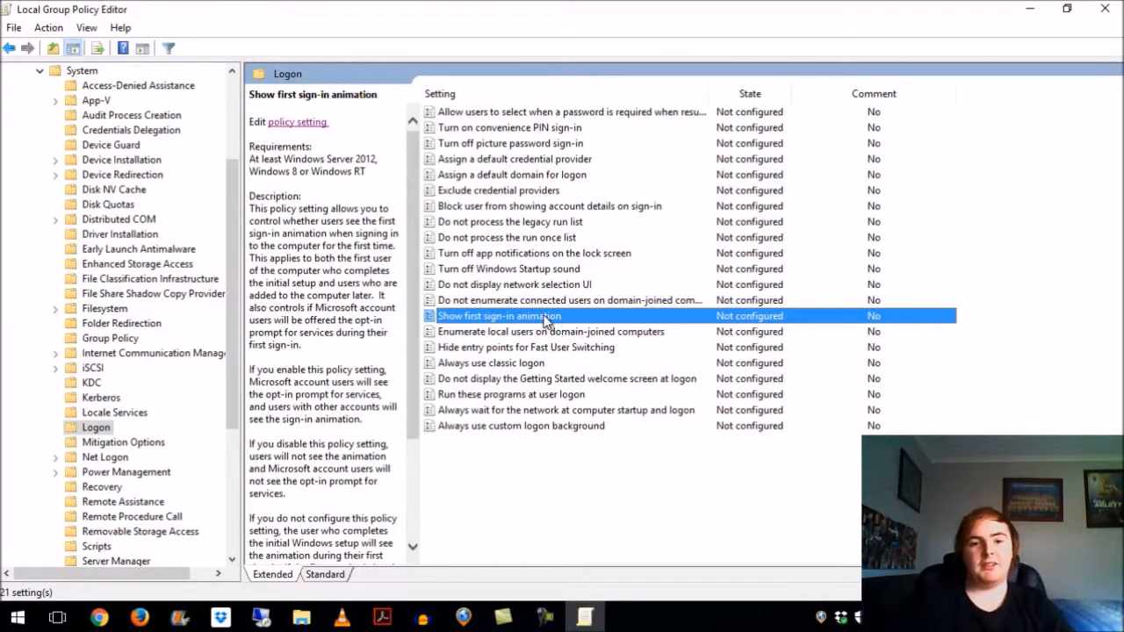
{"action": "double_click", "coordinate": [499, 316]}
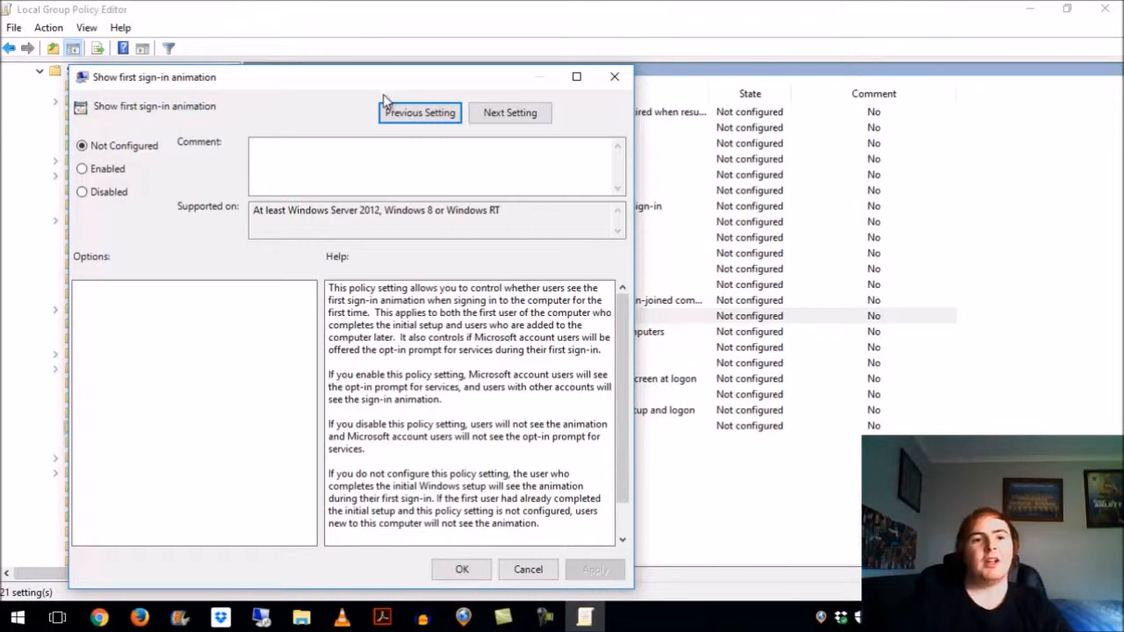
{"action": "mouse_move", "coordinate": [443, 305]}
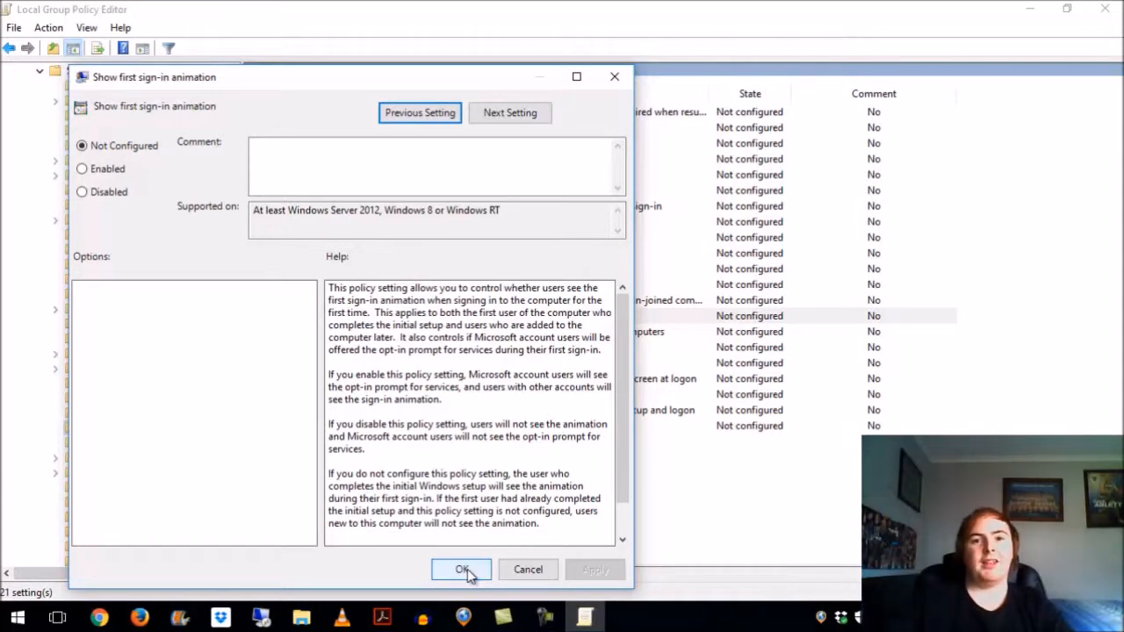
{"action": "left_click", "coordinate": [460, 569]}
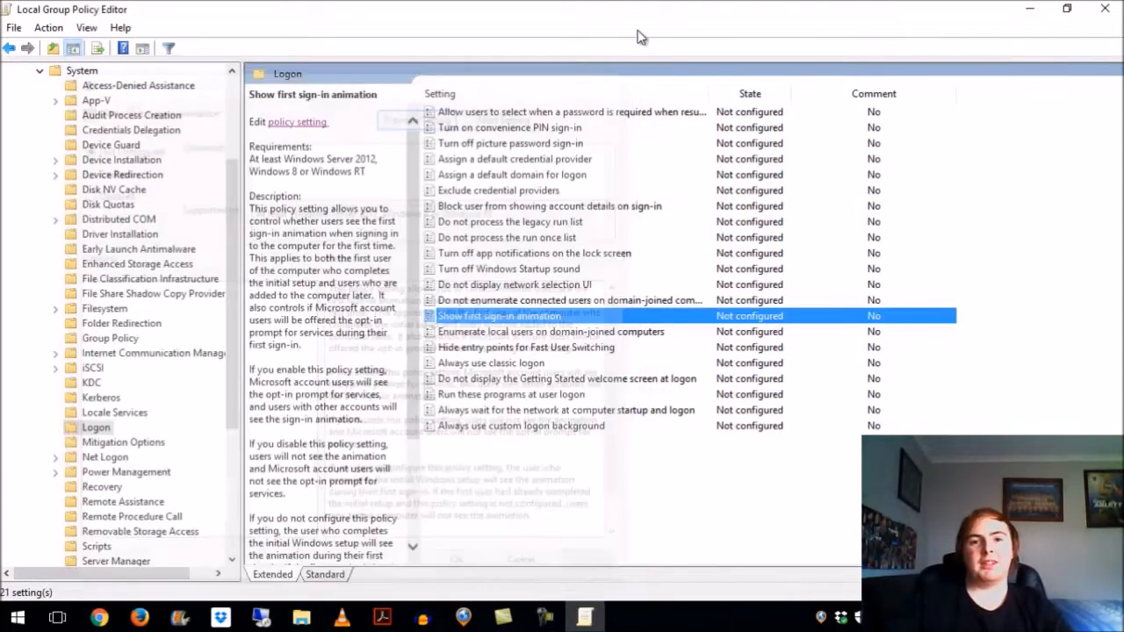